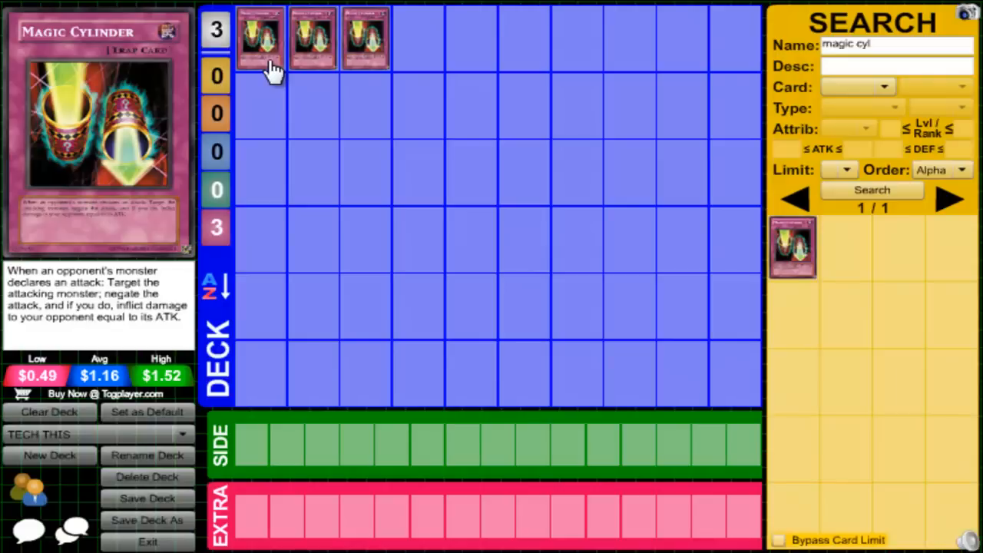
{"action": "mouse_move", "coordinate": [309, 77]}
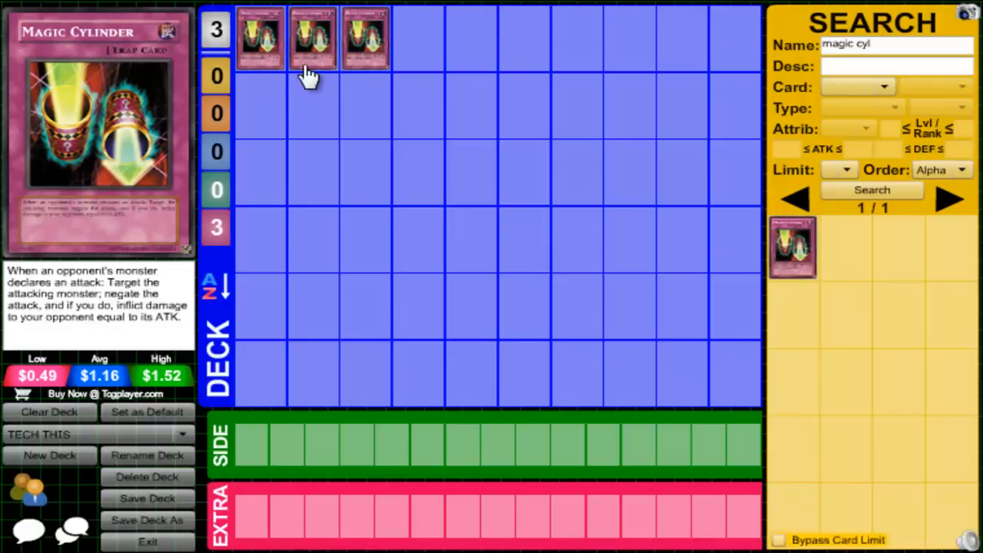
{"action": "mouse_move", "coordinate": [300, 73]}
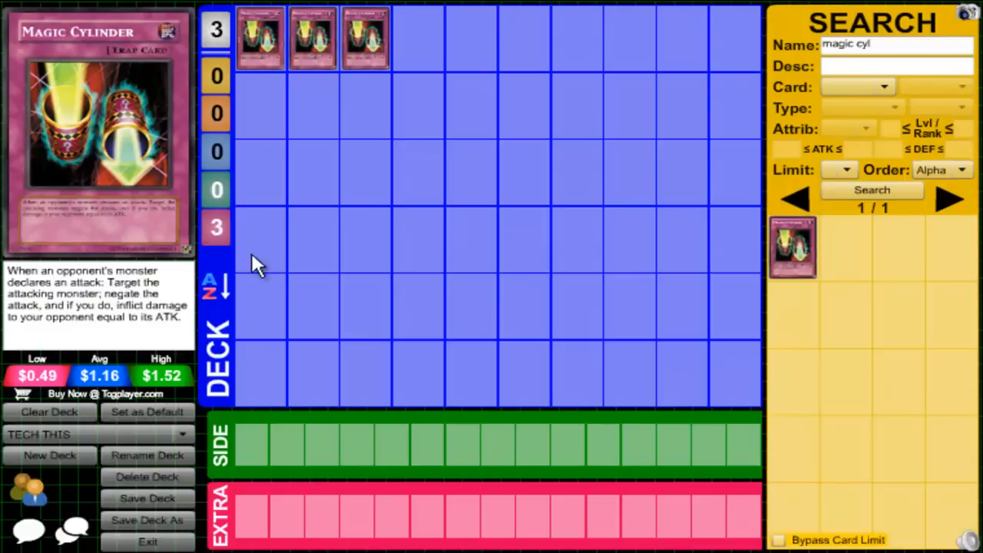
{"action": "mouse_move", "coordinate": [299, 77]}
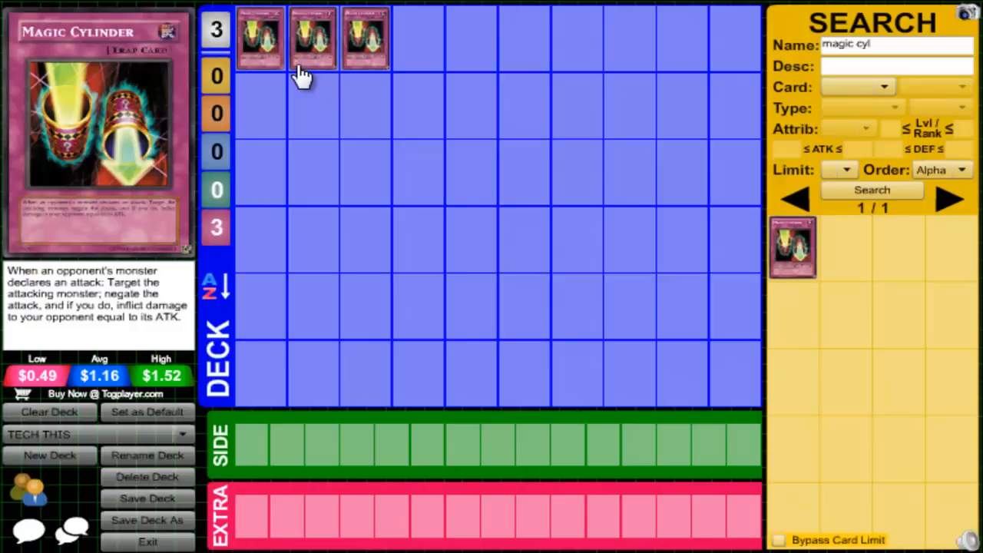
{"action": "mouse_move", "coordinate": [452, 125]}
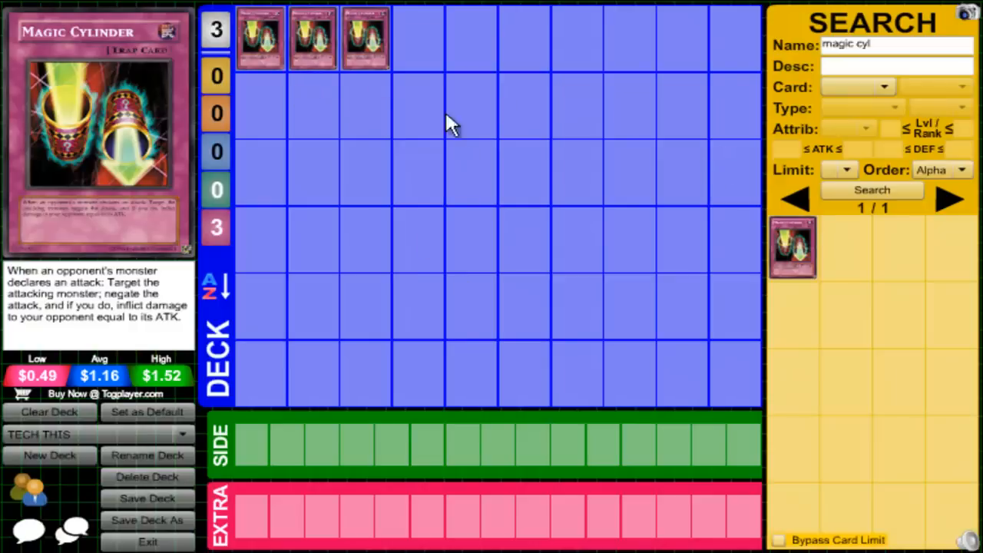
{"action": "mouse_move", "coordinate": [421, 344]}
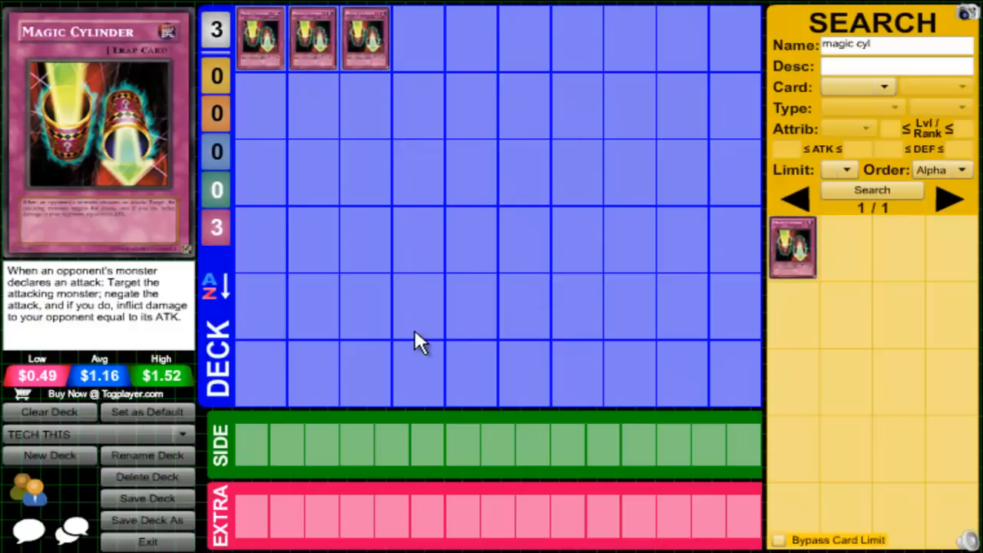
{"action": "mouse_move", "coordinate": [411, 338]}
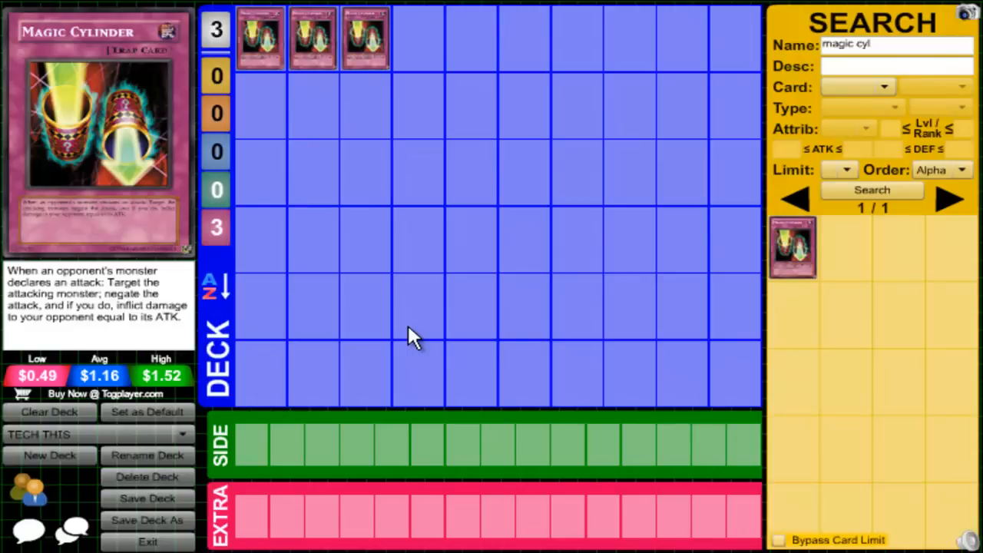